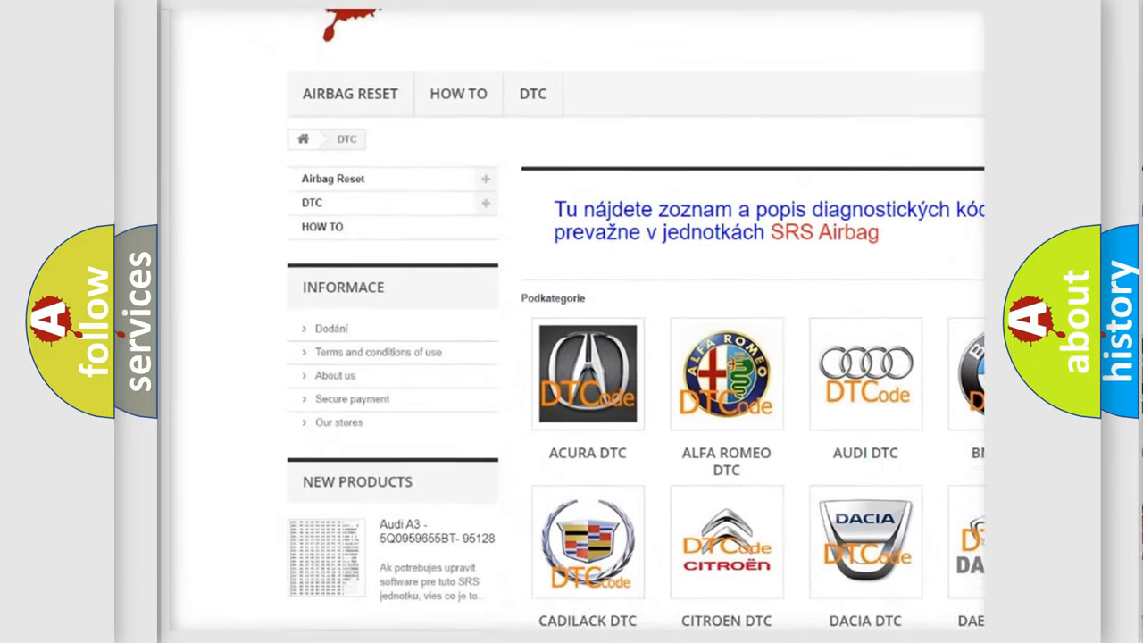
scroll(down, 3)
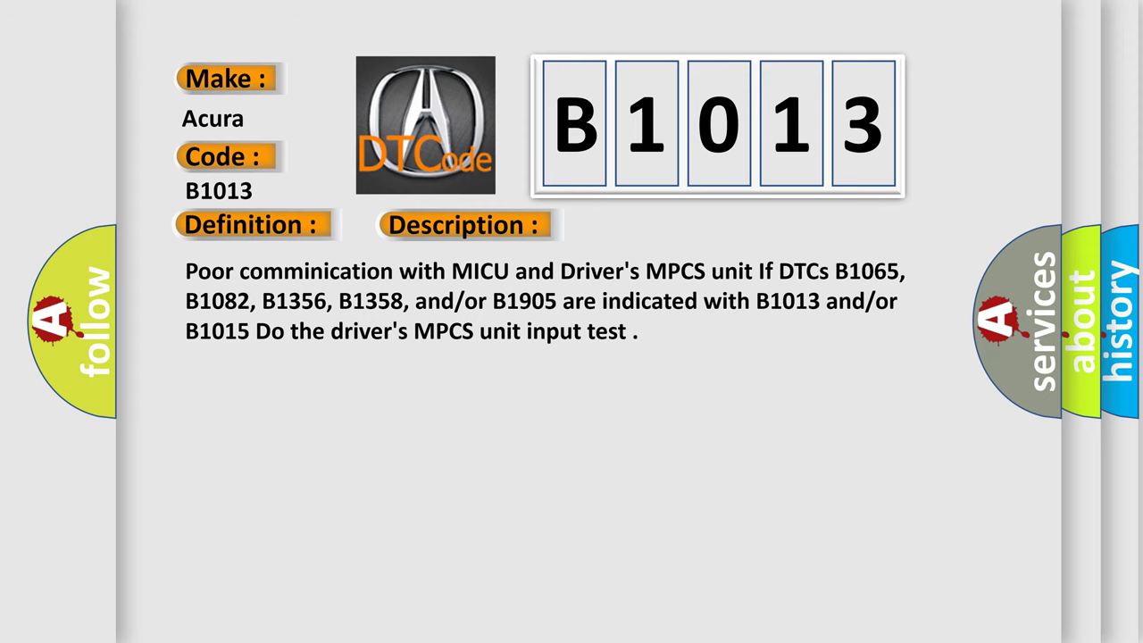
click(654, 224)
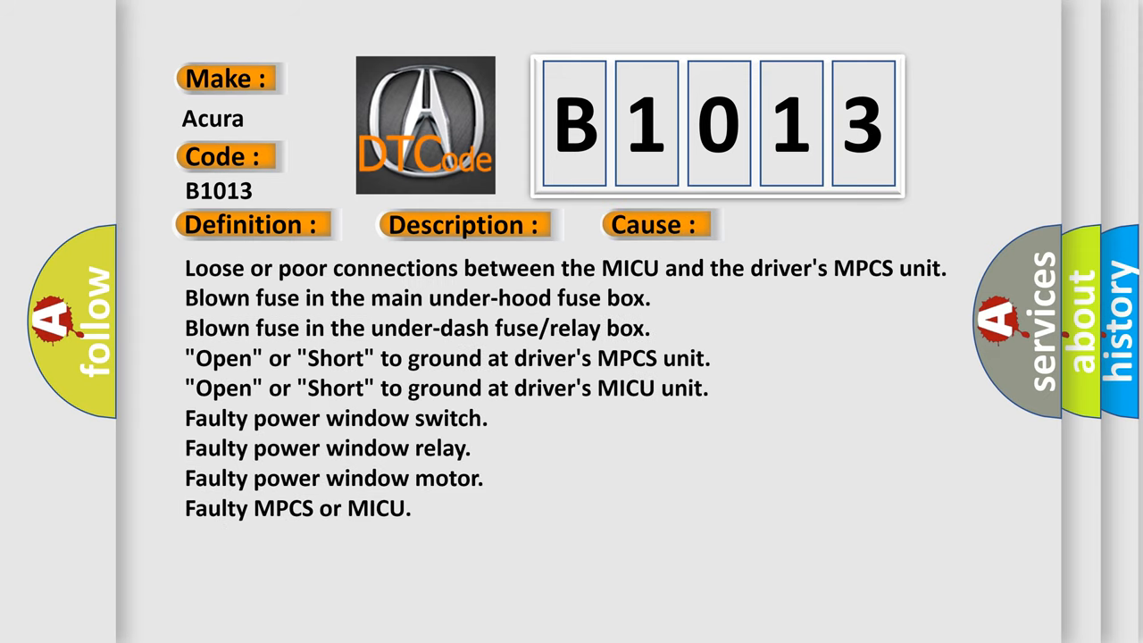